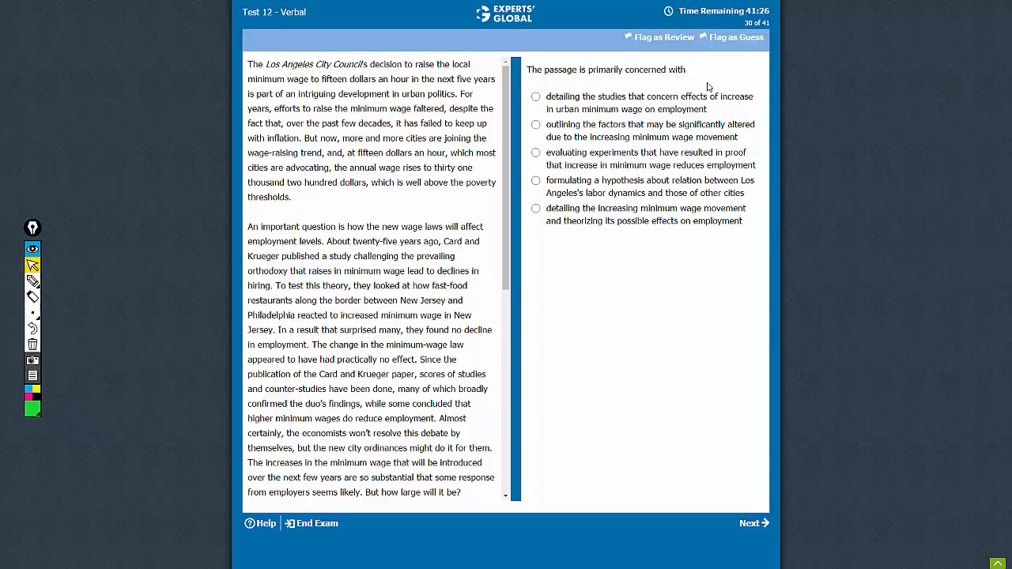
mouse_move(85, 288)
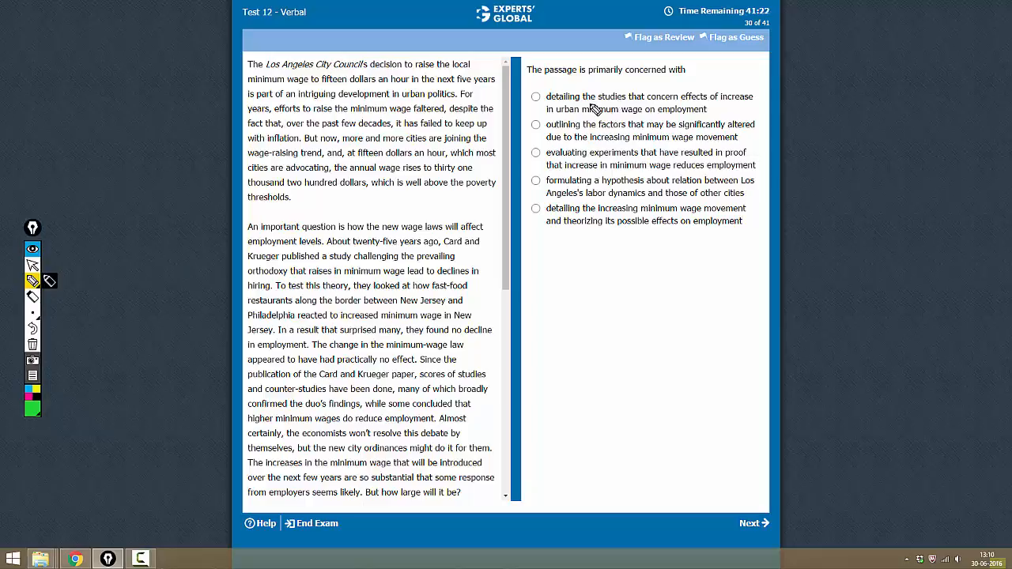
mouse_move(724, 107)
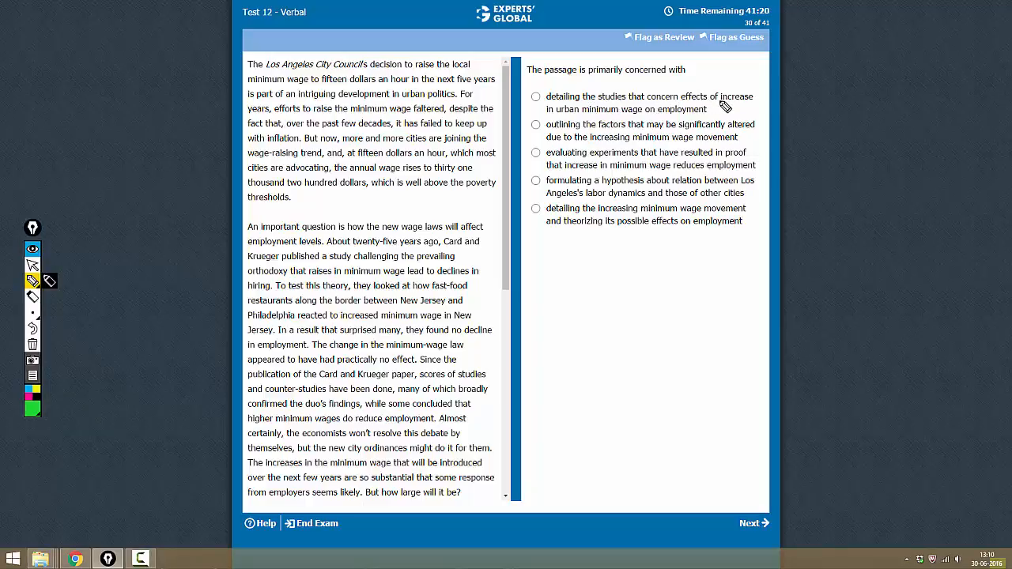
mouse_move(609, 121)
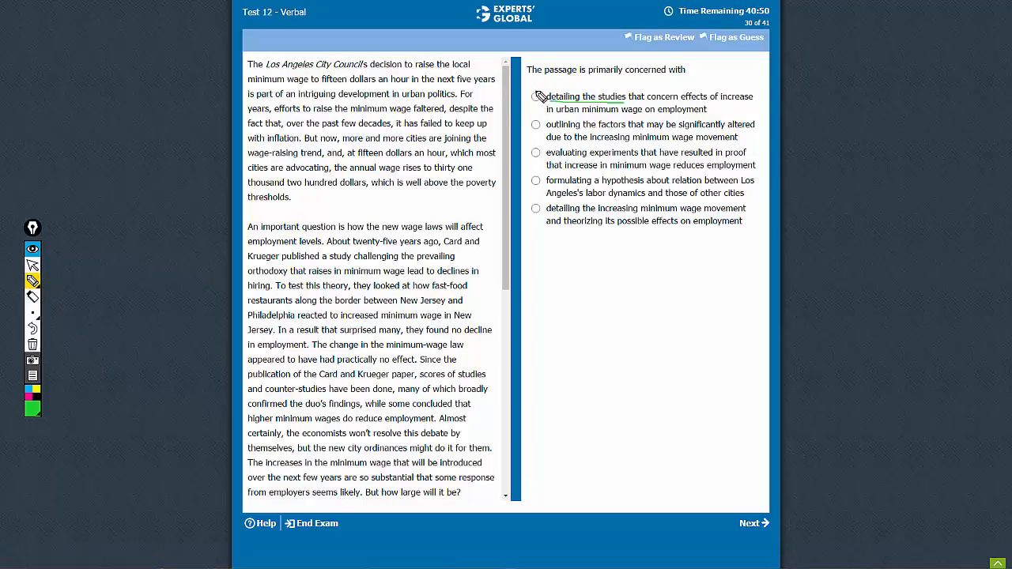
Circle option A's radio button and cross out options B and C after underlining their opening words
left_click(536, 96)
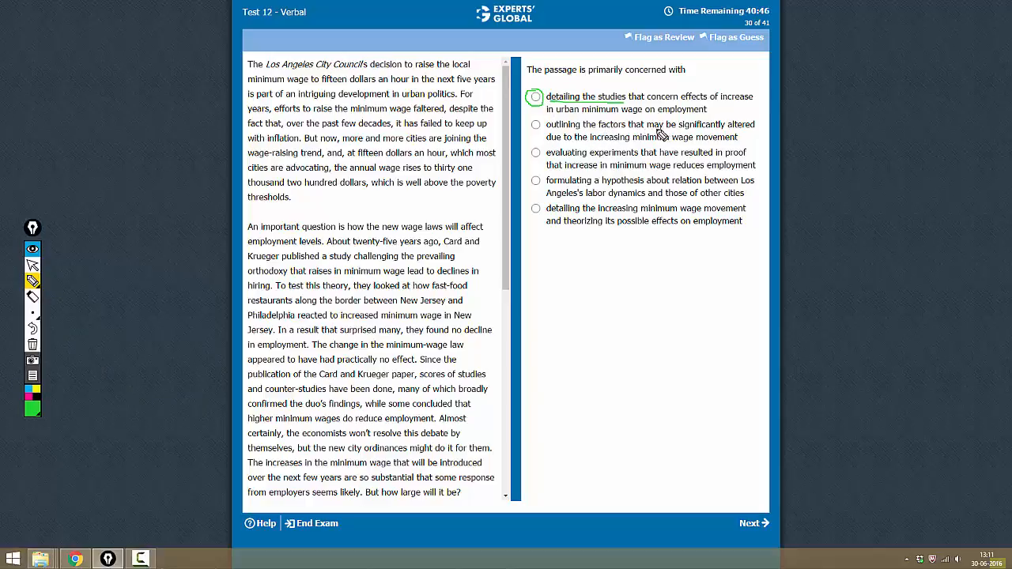
mouse_move(620, 150)
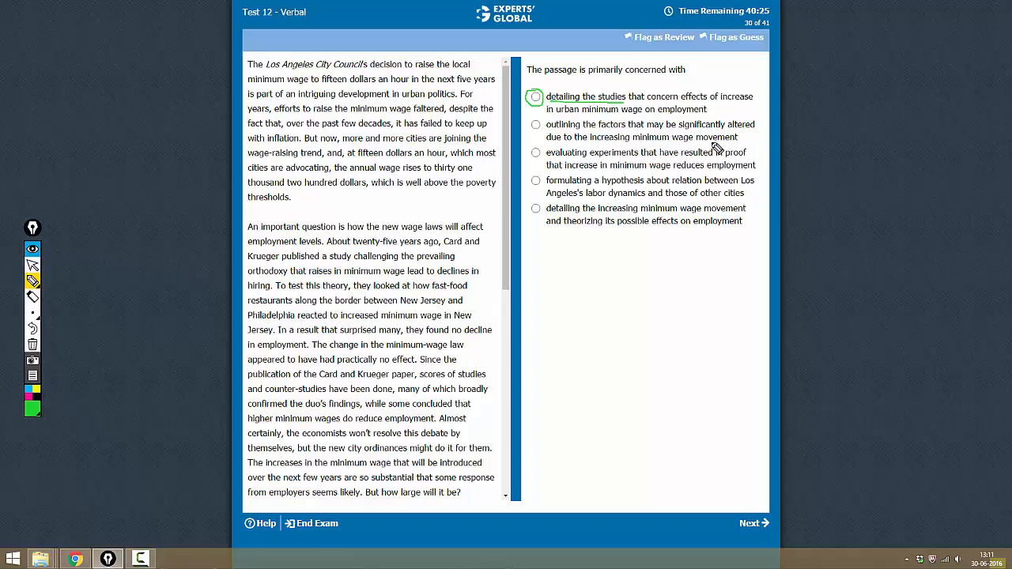
mouse_move(575, 148)
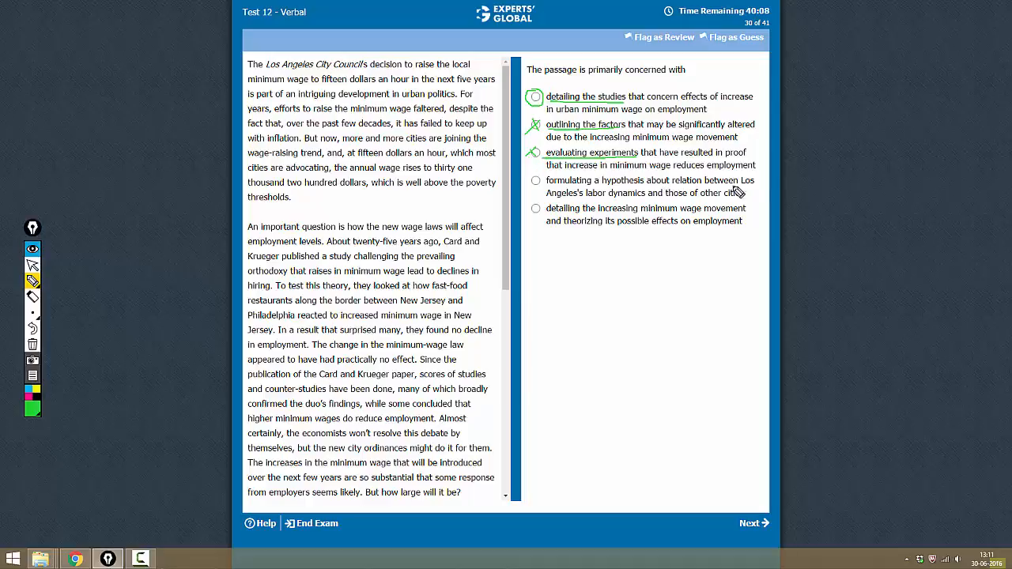
mouse_move(708, 202)
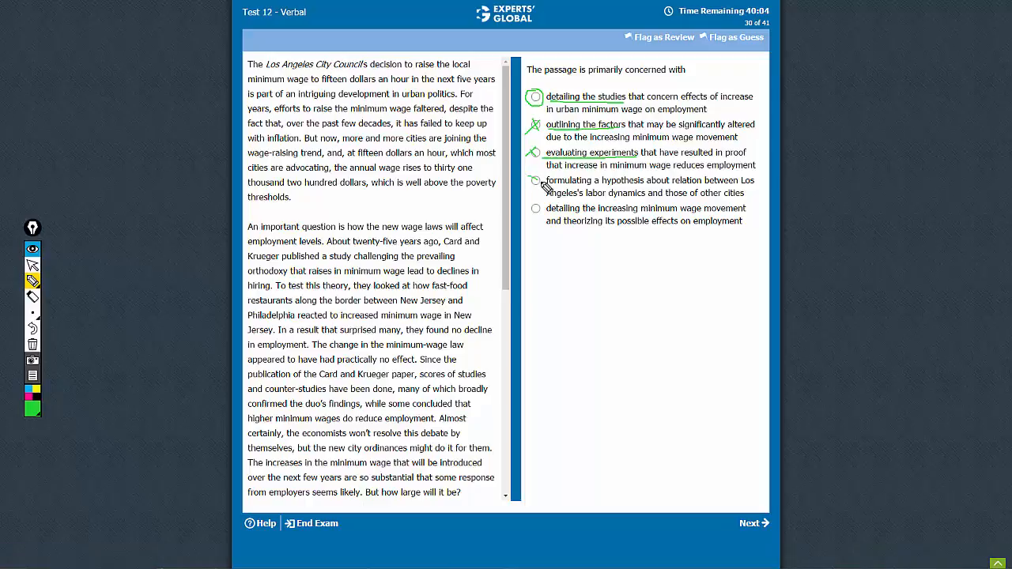
Draw an X over option D, the Los Angeles labor dynamics hypothesis
left_click(534, 180)
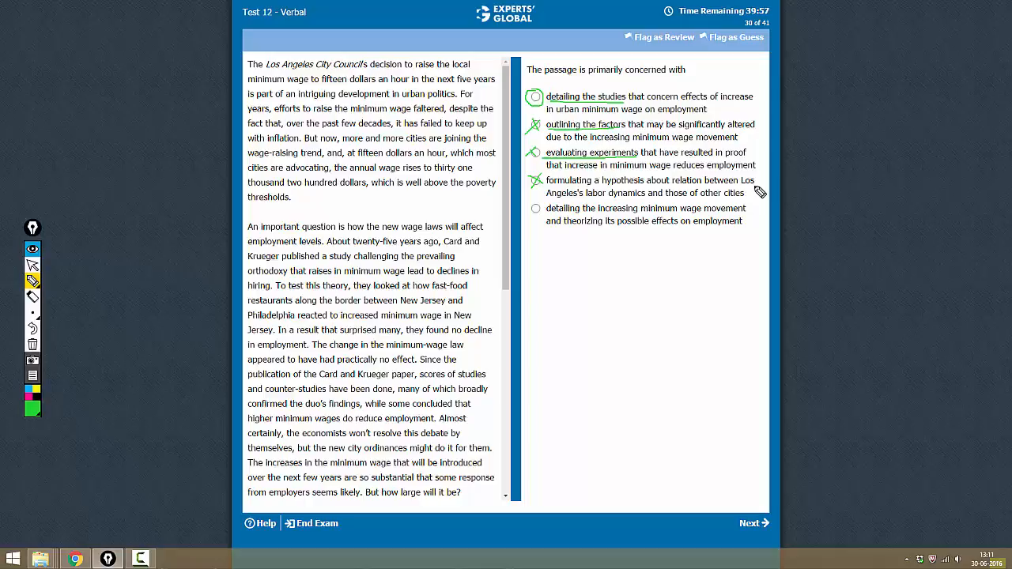
mouse_move(631, 220)
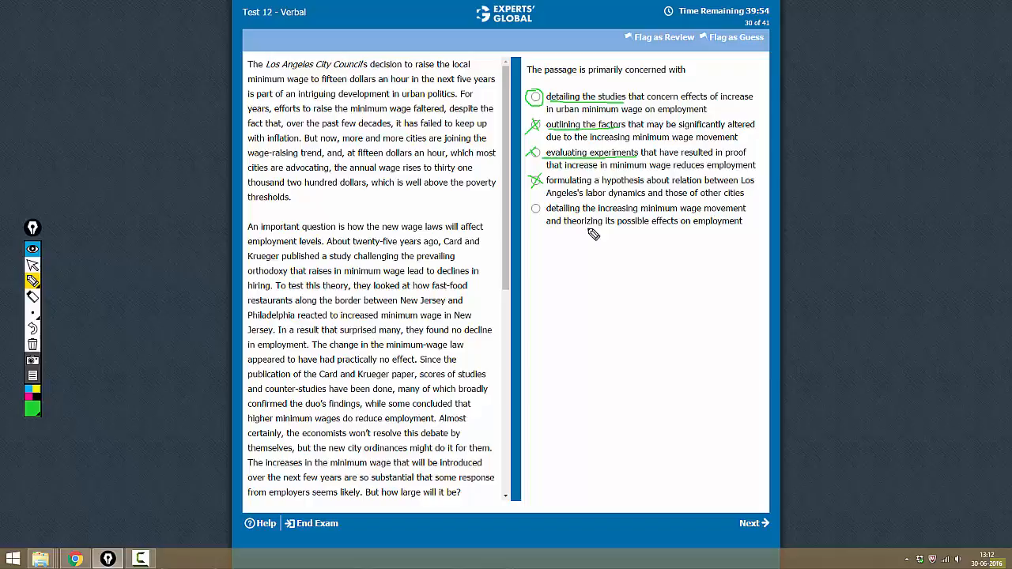
mouse_move(677, 234)
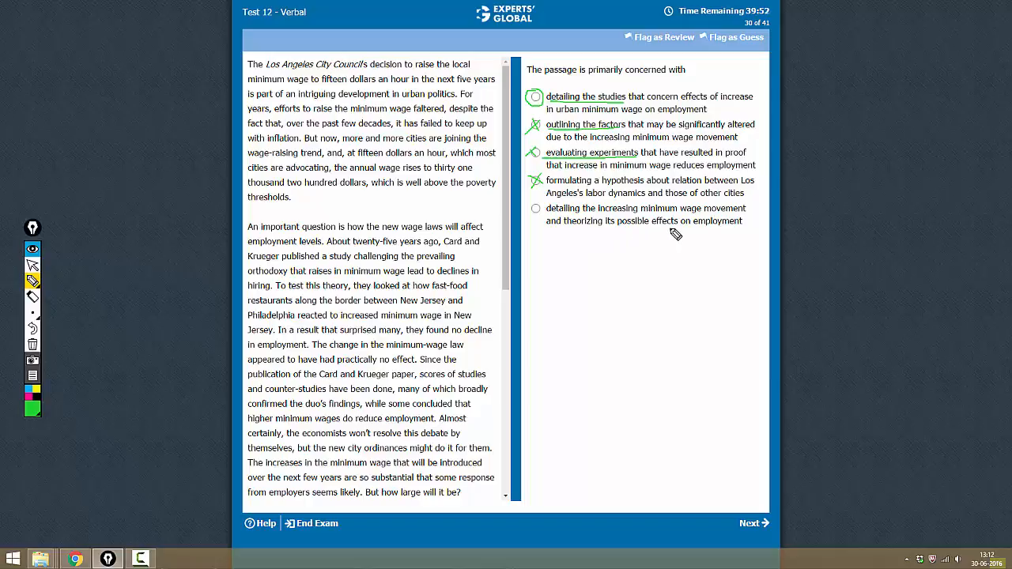
mouse_move(550, 215)
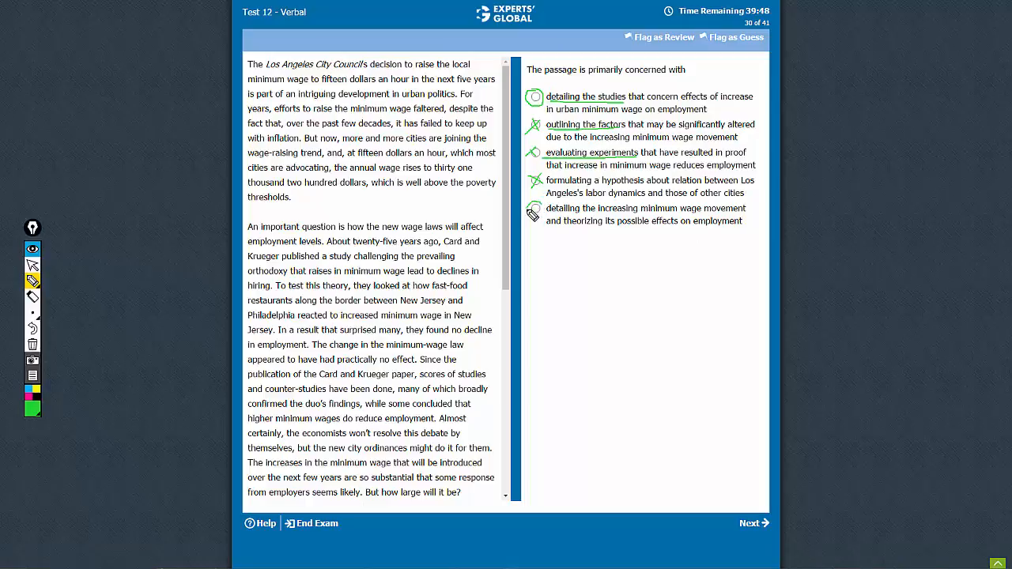
Circle option E about the increasing minimum wage movement as a remaining candidate
left_click(534, 208)
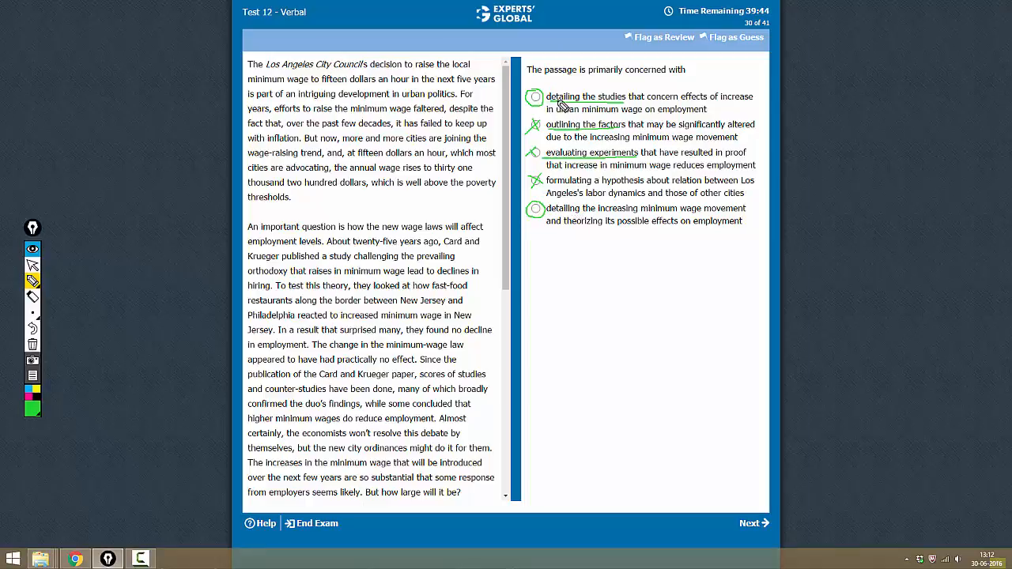
mouse_move(624, 109)
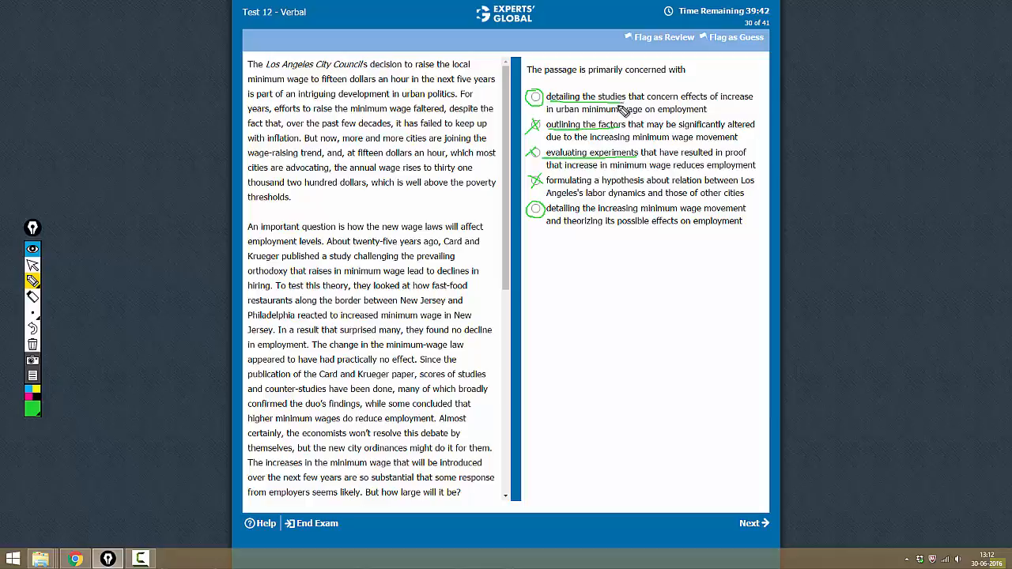
mouse_move(671, 224)
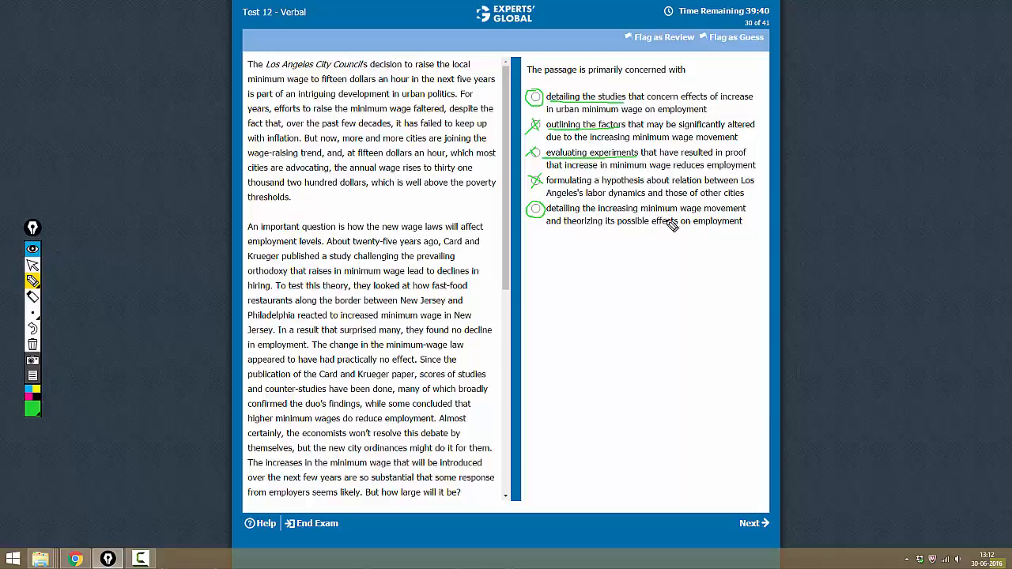